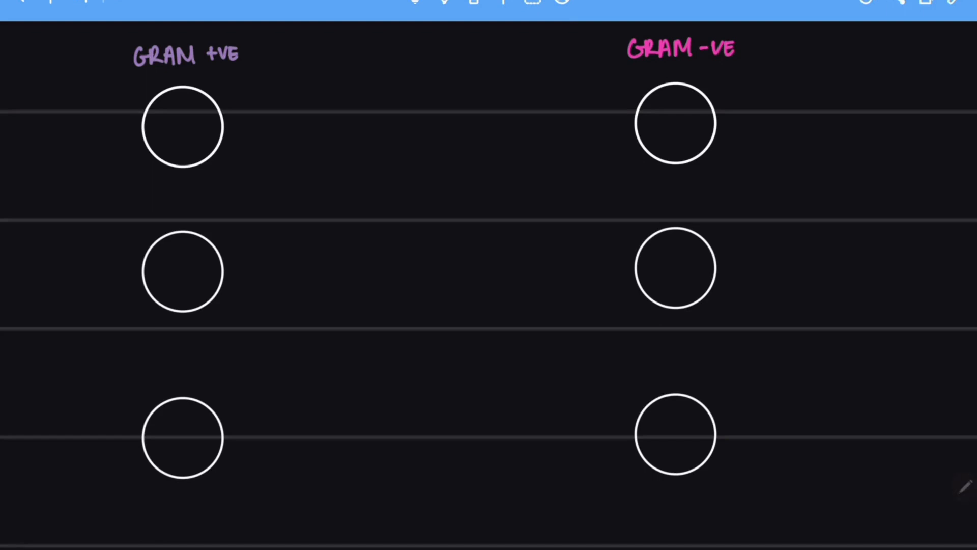
pyautogui.moveTo(701, 84)
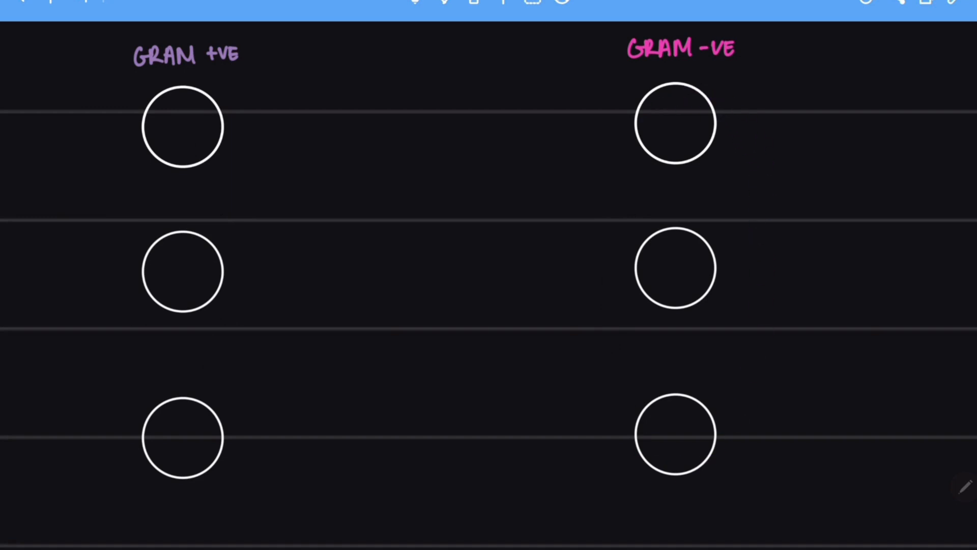
# Step: Draw a down arrow labelled 'crystal violet' and scribble purple in both middle Gram +ve/-ve circles
pyautogui.moveTo(423, 152); pyautogui.dragTo(422, 200)
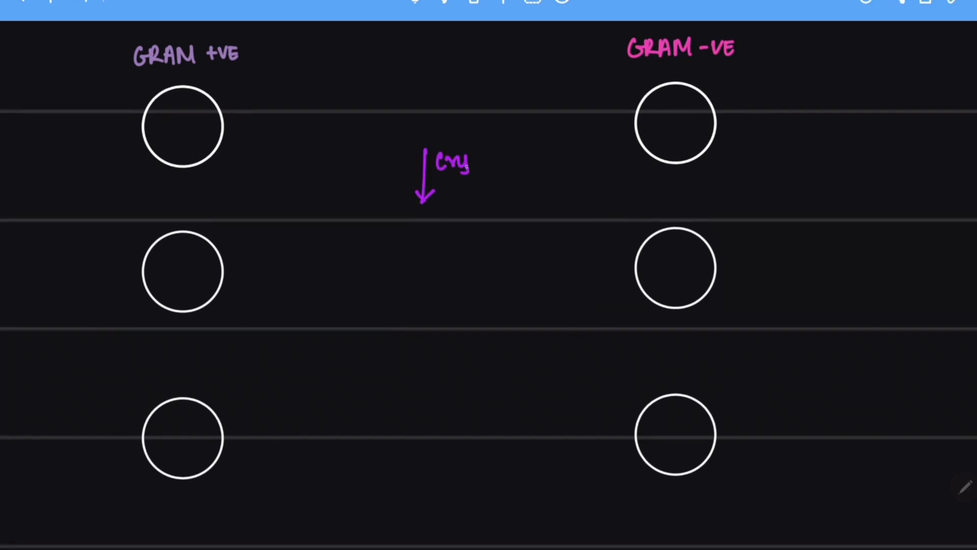
pyautogui.write('crystal violet')
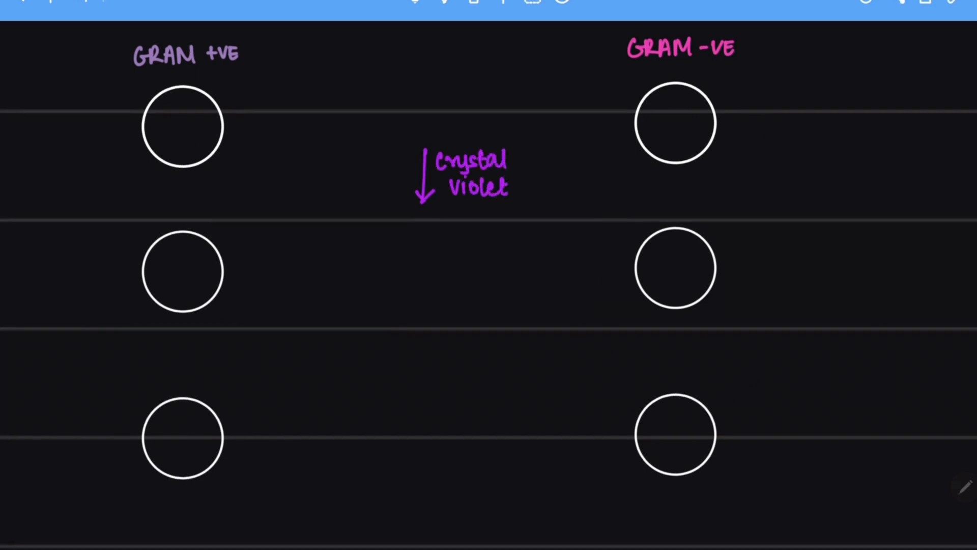
pyautogui.moveTo(162, 269); pyautogui.dragTo(199, 278)
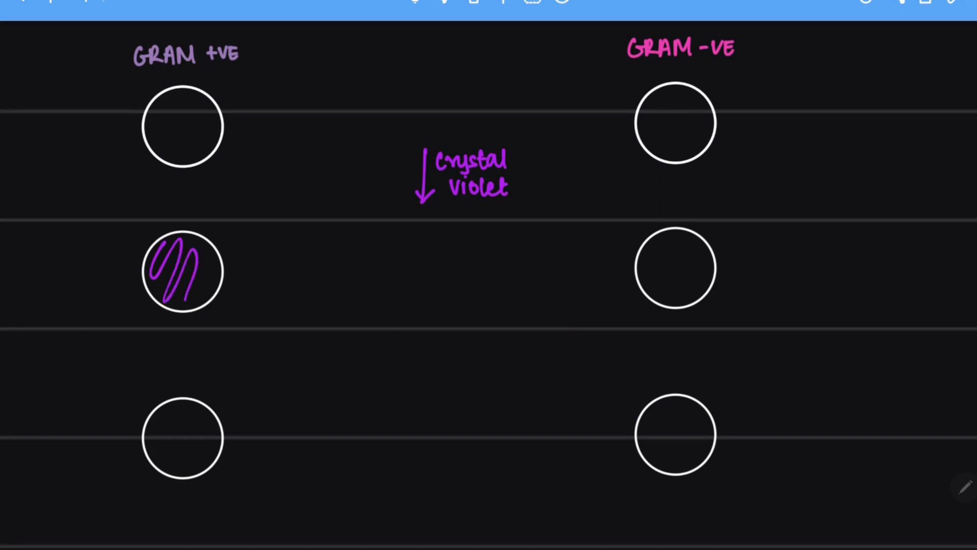
pyautogui.moveTo(648, 256); pyautogui.dragTo(698, 287)
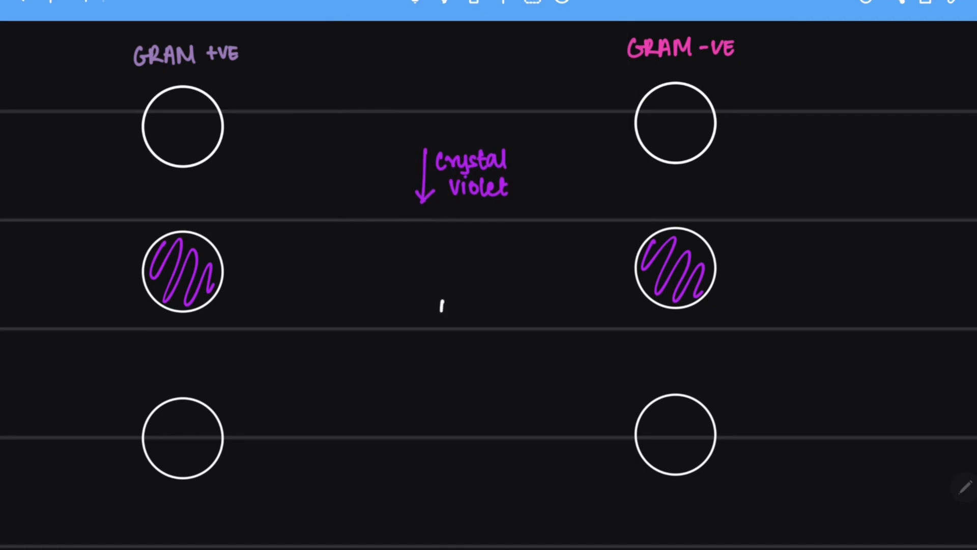
# Step: Draw the second down arrow and label it 'decolouriser'
pyautogui.moveTo(443, 311); pyautogui.dragTo(442, 380)
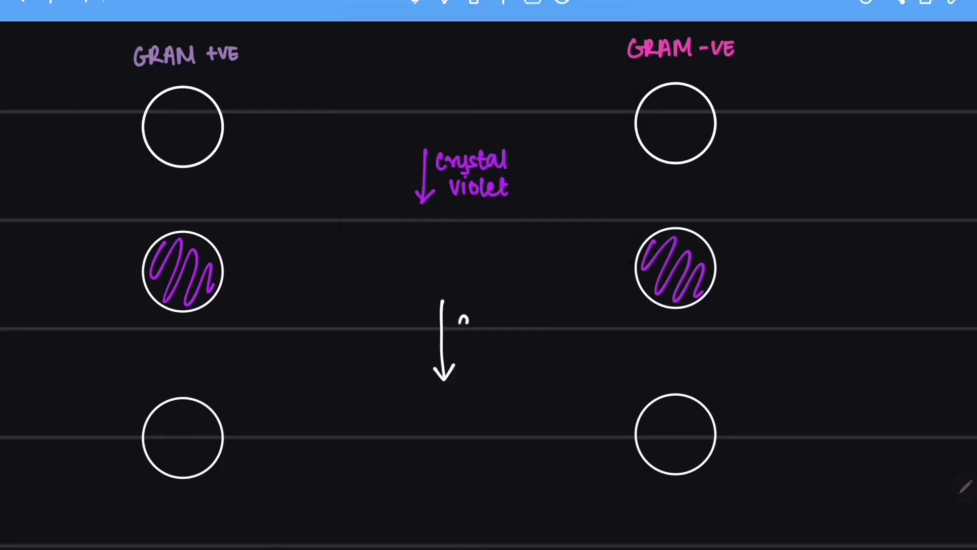
pyautogui.write('de')
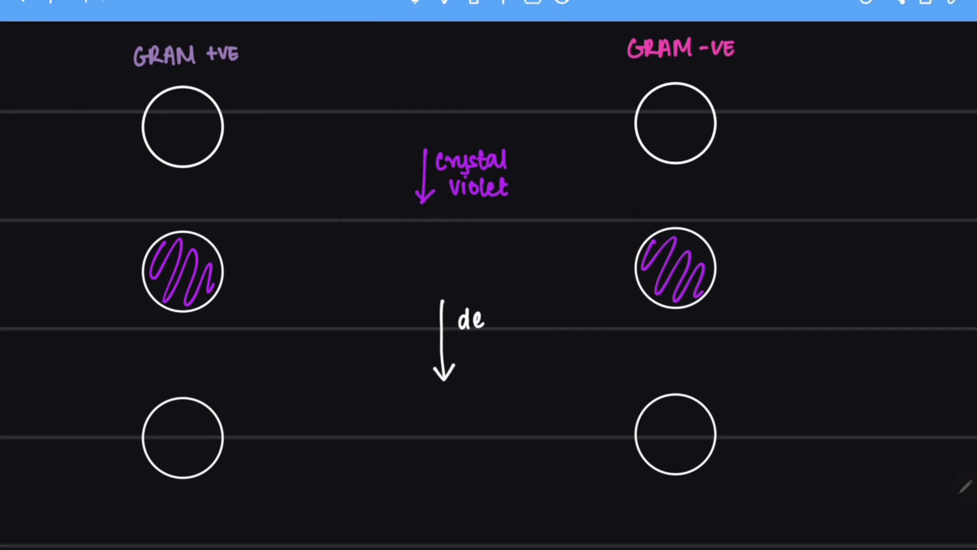
pyautogui.write('colouri')
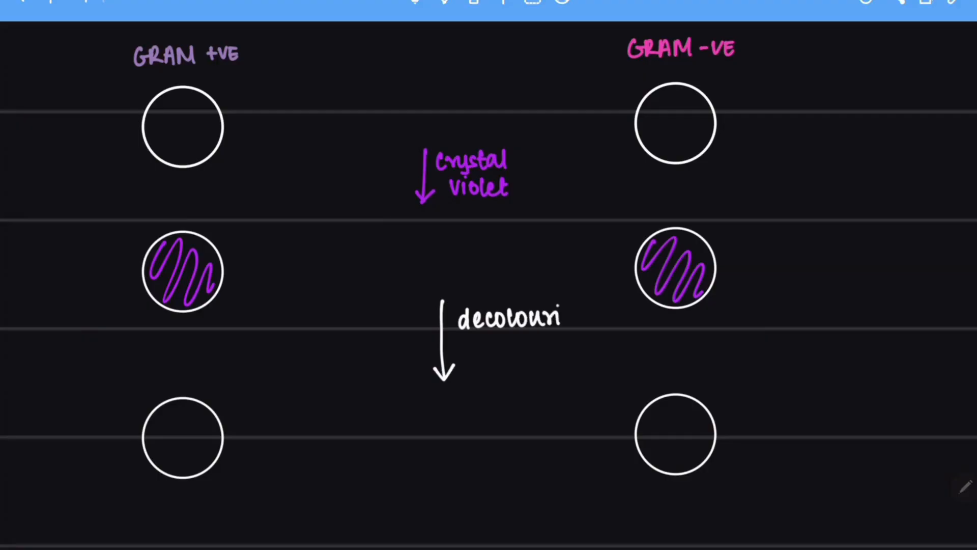
pyautogui.write('riser')
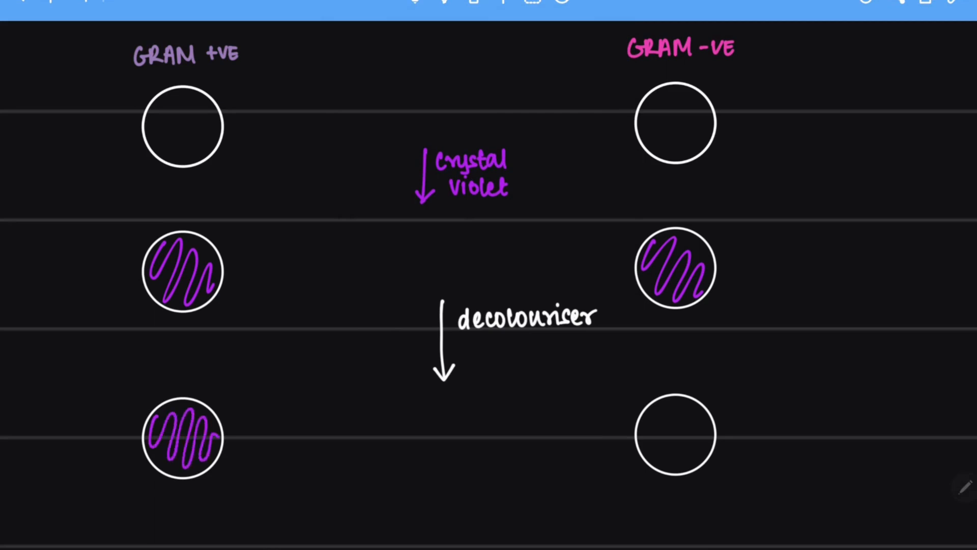
# Step: Scroll down the note to the bottom row for the safranin step
pyautogui.scroll(-3)
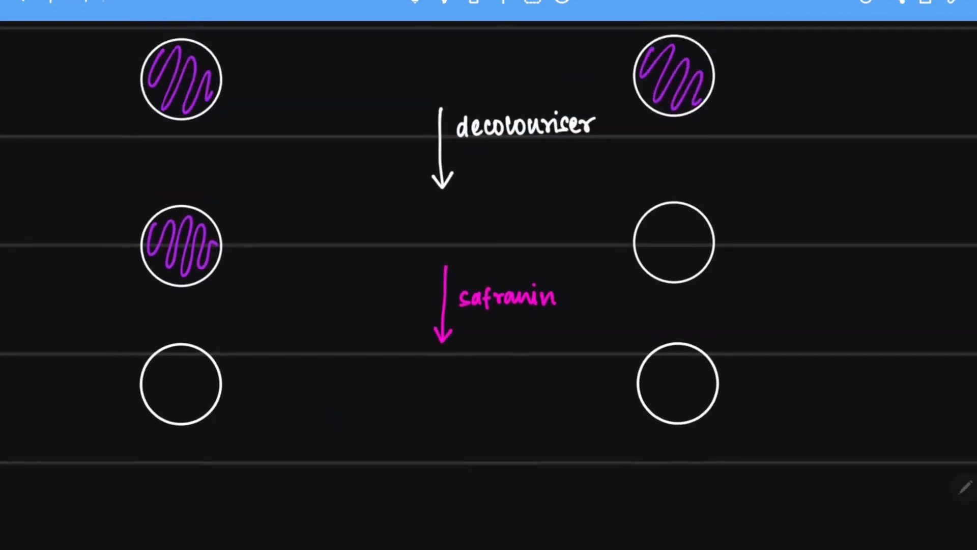
pyautogui.scroll(-3)
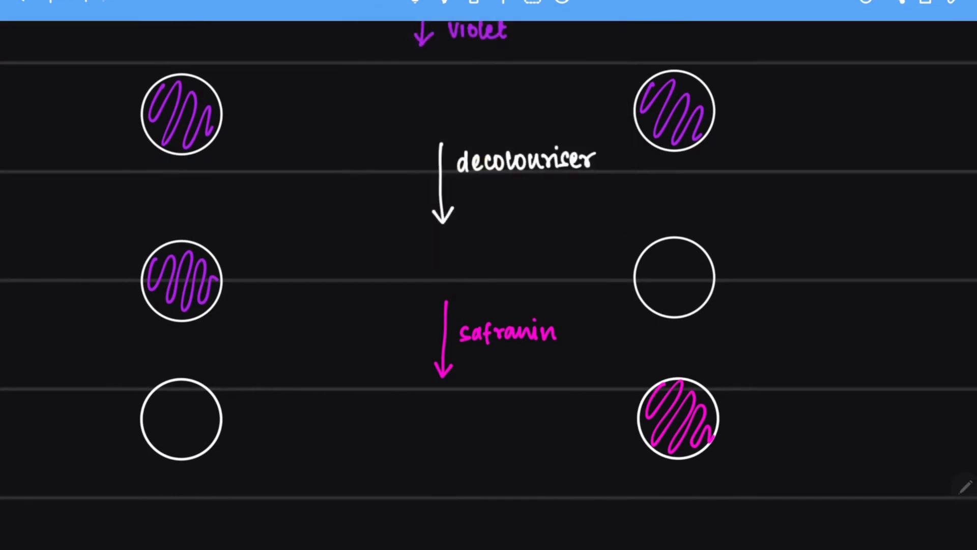
# Step: Scribble purple inside the bottom-left Gram +ve circle
pyautogui.moveTo(169, 405); pyautogui.dragTo(187, 436)
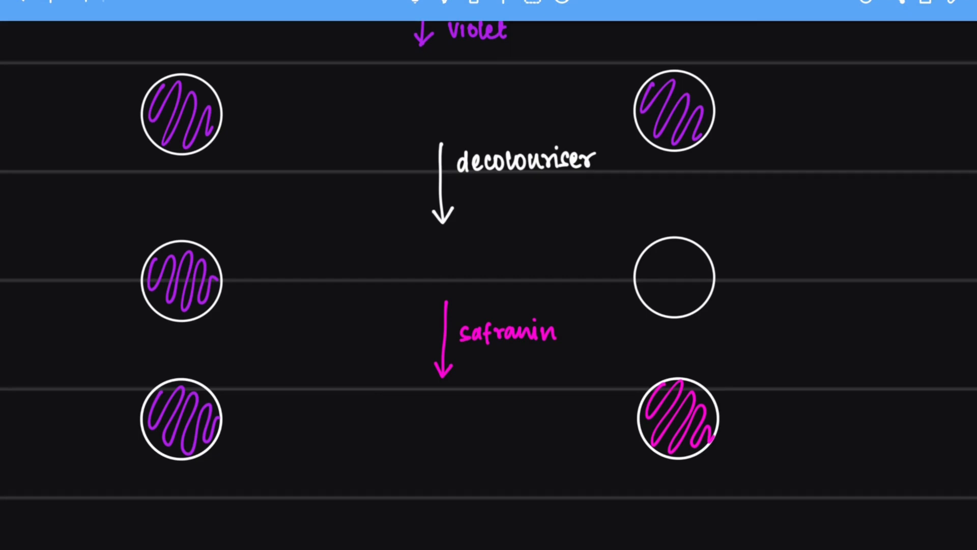
# Step: Box the decolouriser arrow, with a tick by the Gram -ve circle and a cross by Gram +ve
pyautogui.scroll(-3)
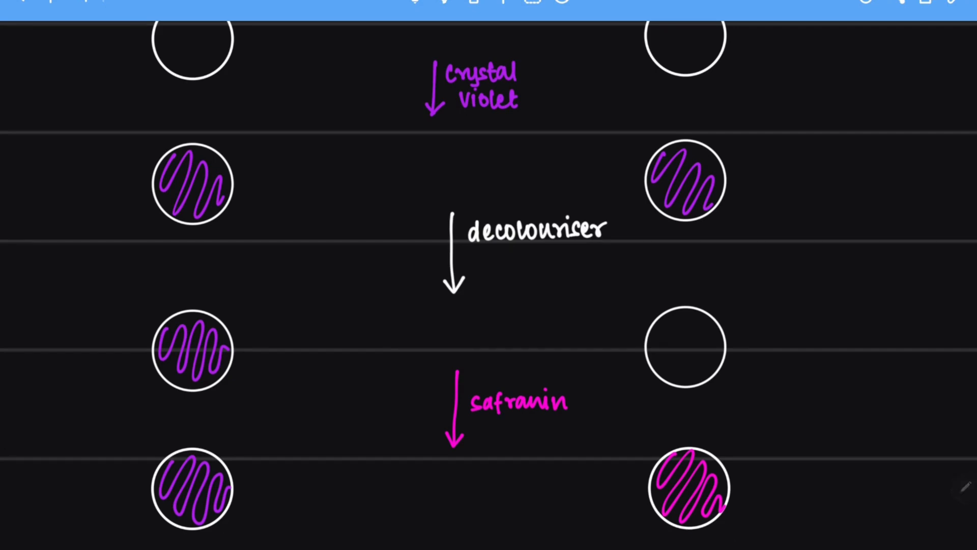
pyautogui.moveTo(424, 200); pyautogui.dragTo(605, 305)
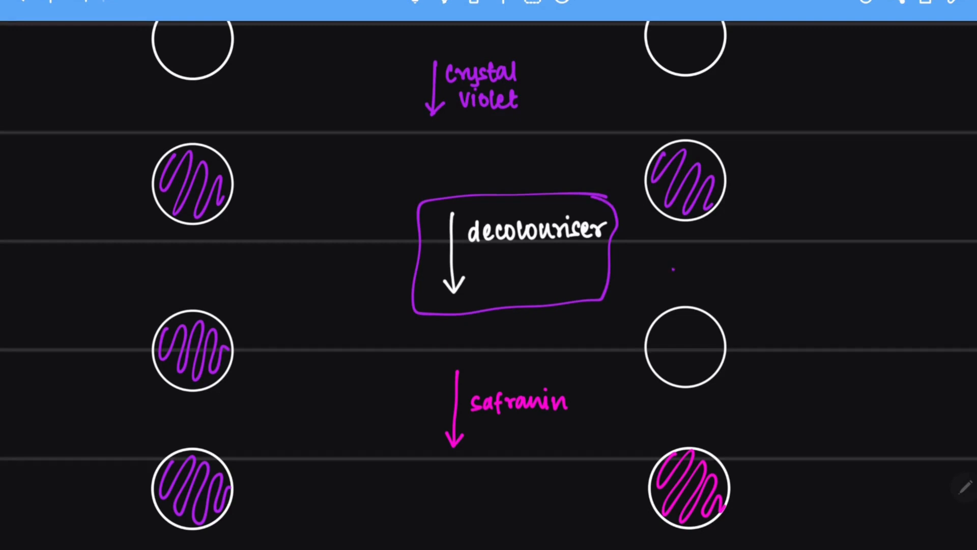
pyautogui.moveTo(670, 280); pyautogui.dragTo(717, 261)
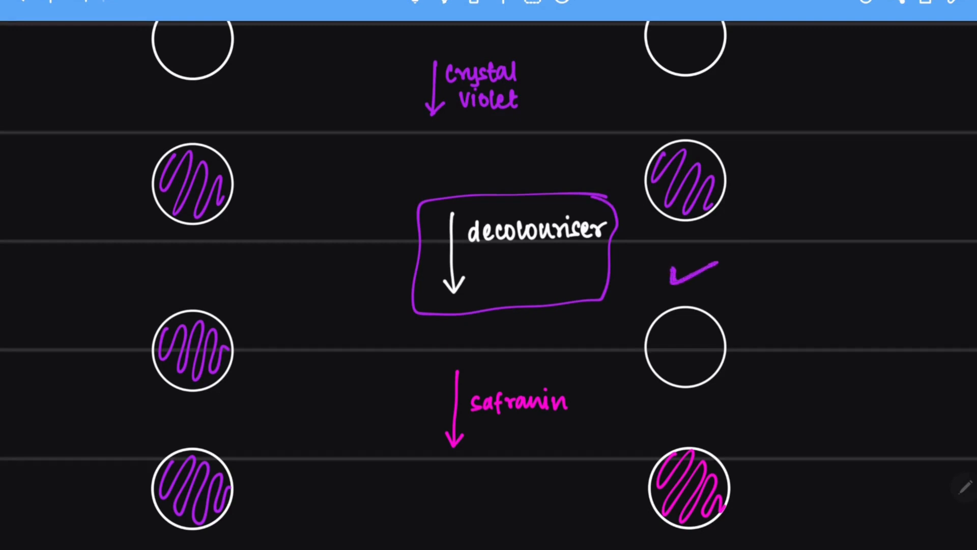
pyautogui.moveTo(162, 274); pyautogui.dragTo(206, 305)
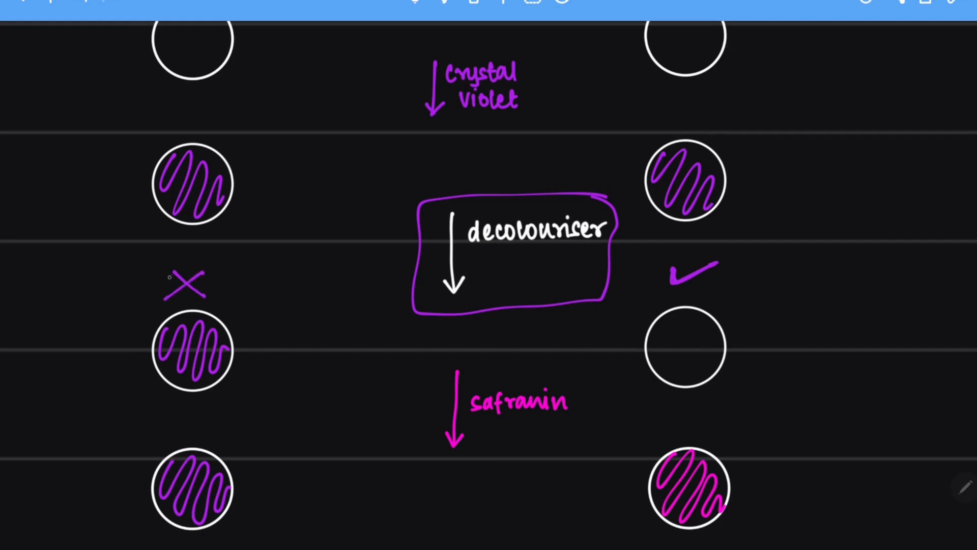